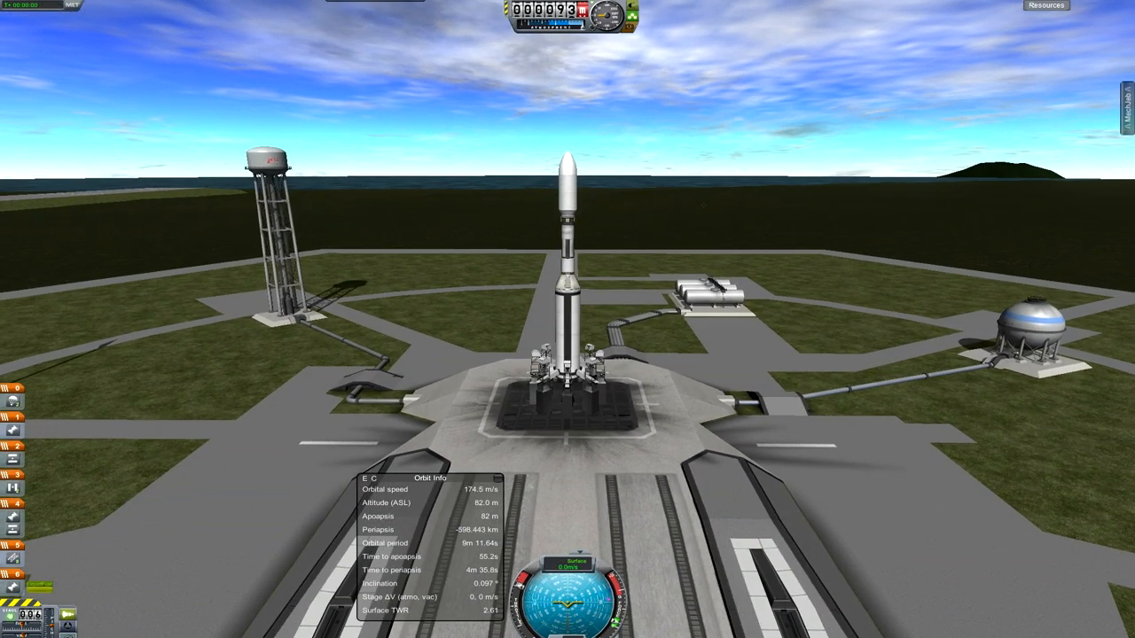
- Launch the scanner-satellite rocket off the pad with the Space key to begin the ascent
key("space")
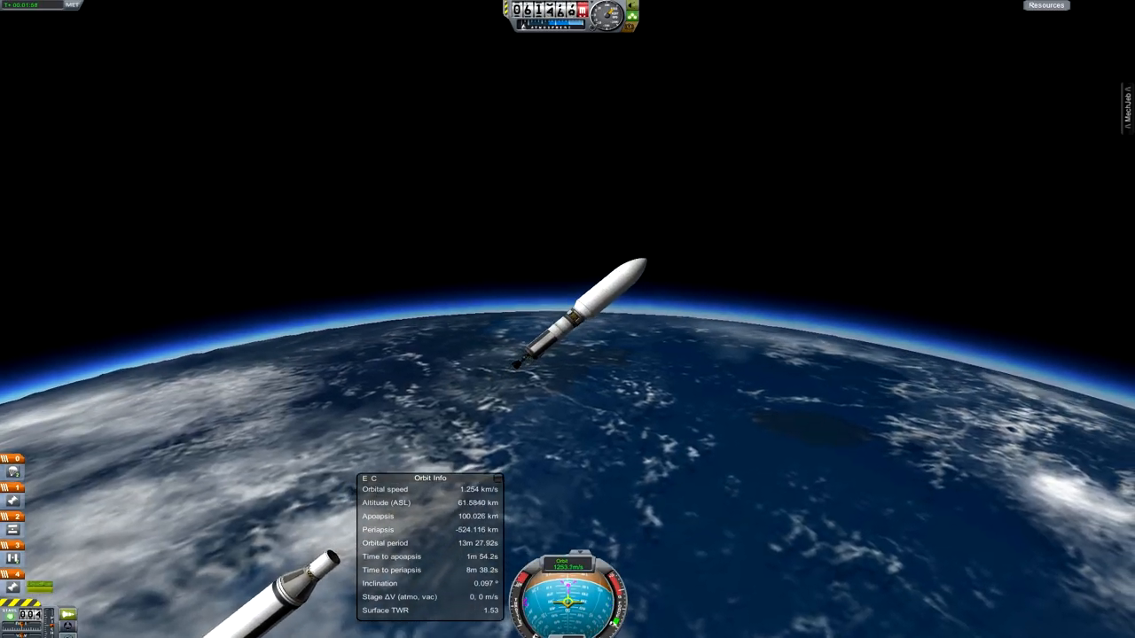
key("space")
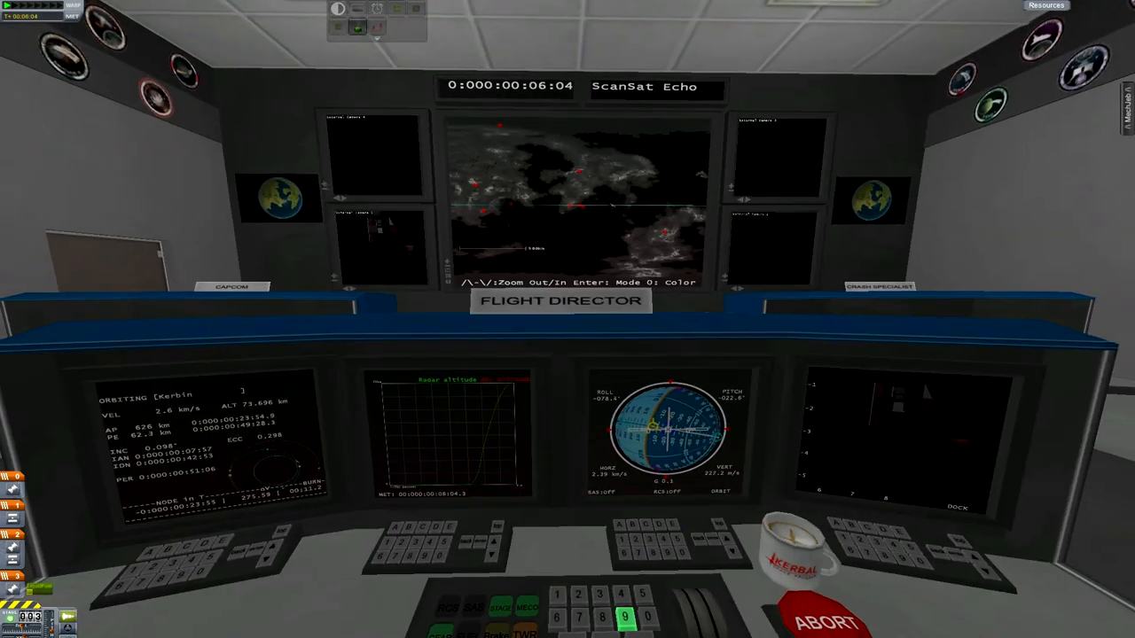
- Bring up the MechJeb autopilot and info module list from mission control
left_click(1002, 89)
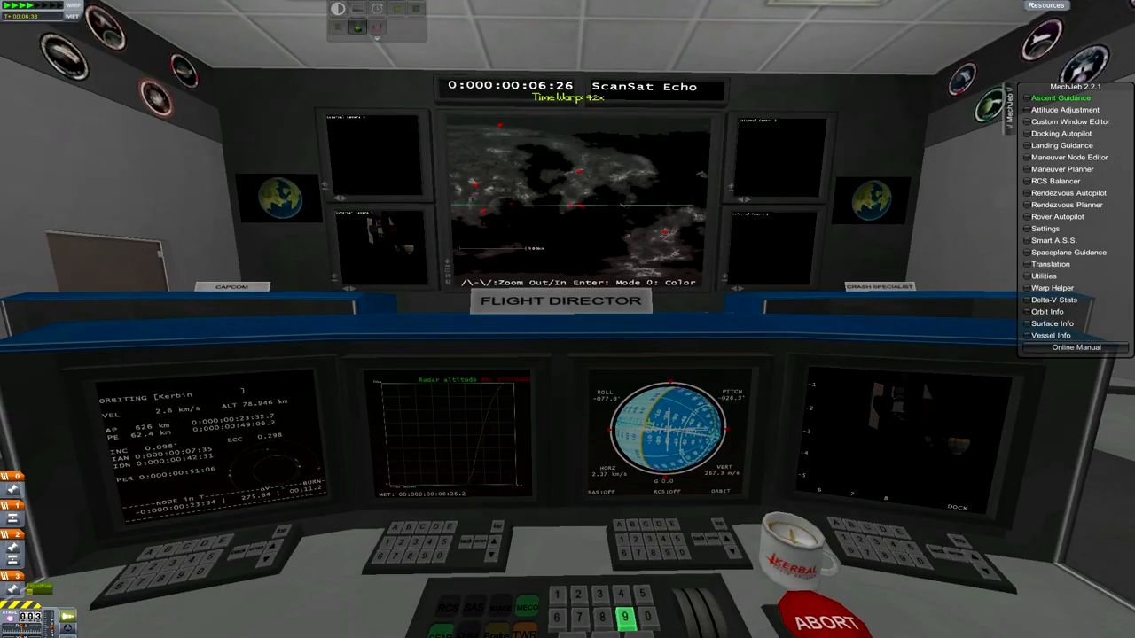